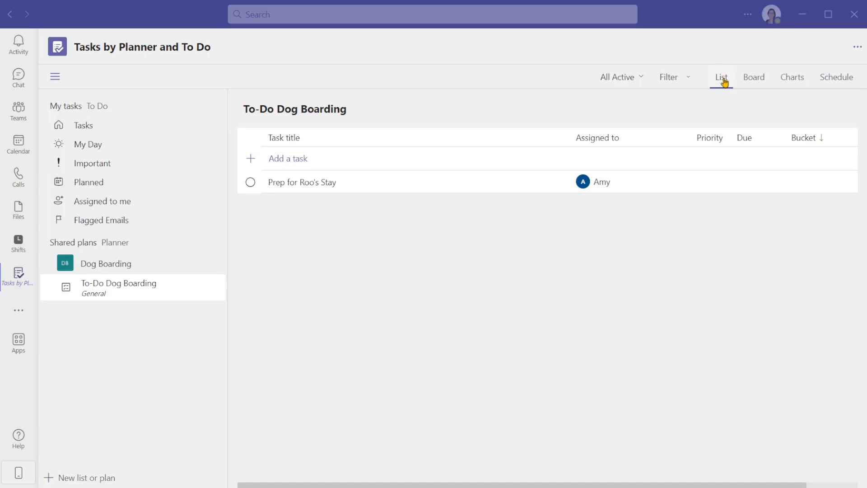
{"action": "mouse_move", "coordinate": [726, 113]}
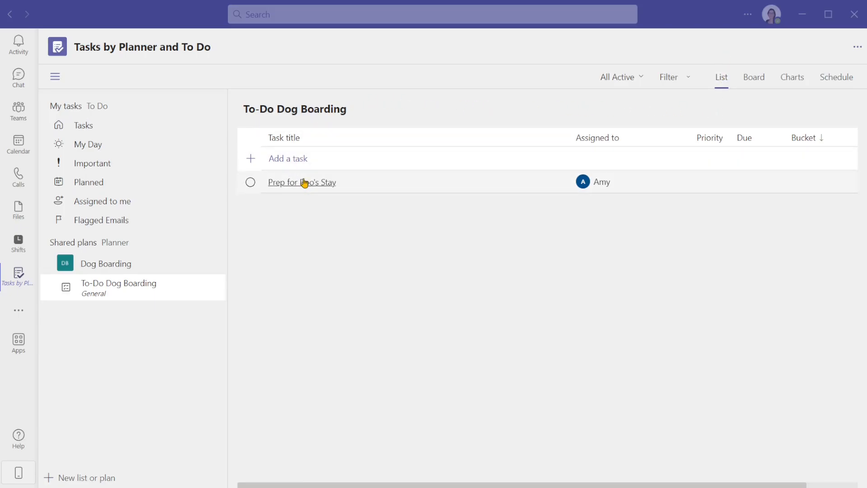
- Peek at the Prep for Roo's Stay details, close them and switch to the Board view
{"action": "left_click", "coordinate": [302, 182]}
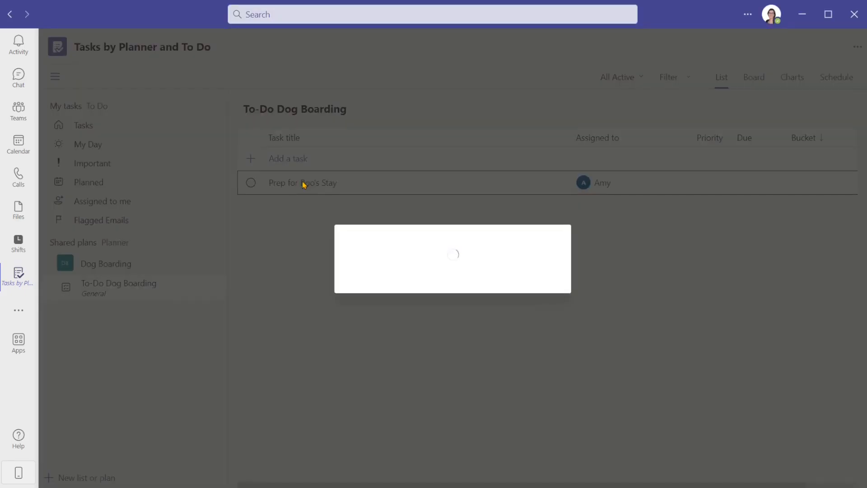
{"action": "left_click", "coordinate": [302, 183]}
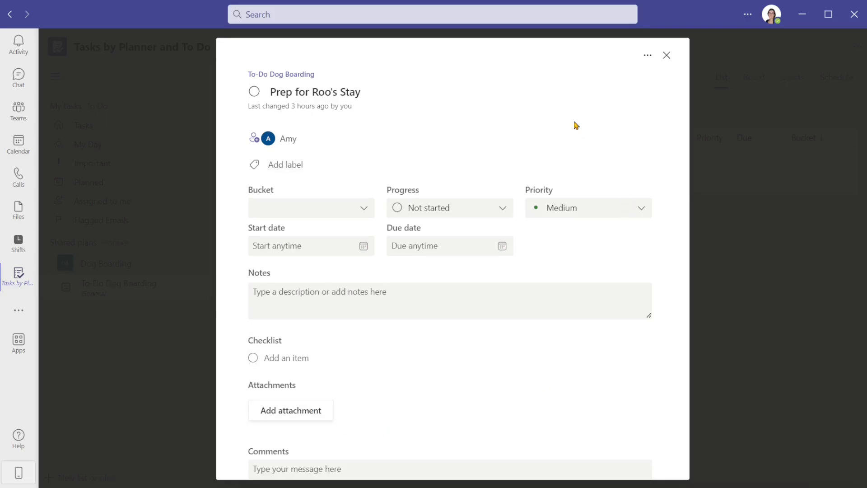
{"action": "left_click", "coordinate": [666, 55]}
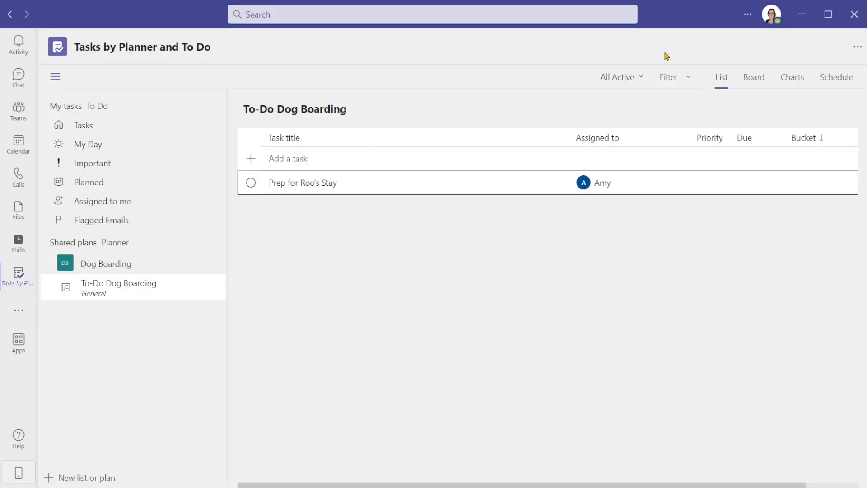
{"action": "left_click", "coordinate": [753, 77]}
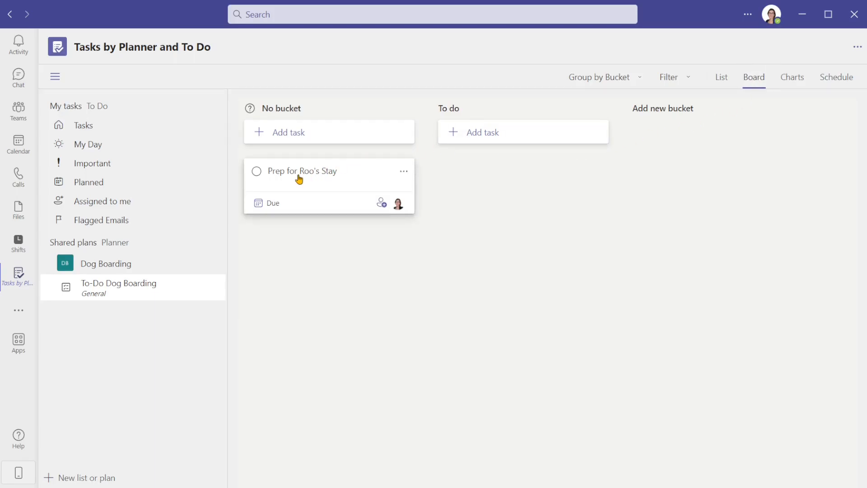
- Set Prep for Roo's Stay to repeat Monthly, giving it the 05/22/2023 due date
{"action": "left_click", "coordinate": [303, 171]}
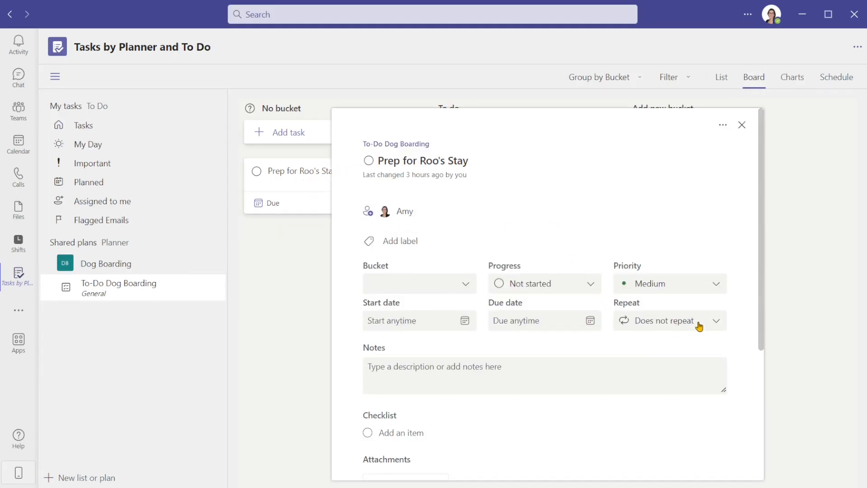
{"action": "left_click", "coordinate": [666, 321]}
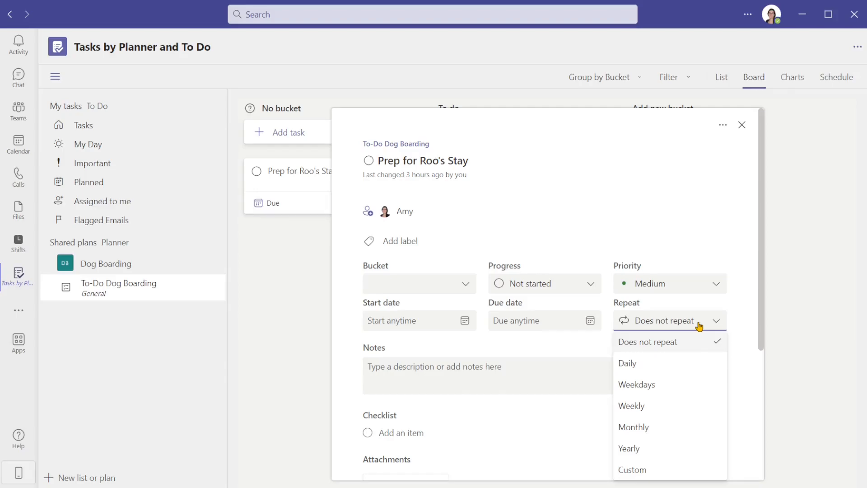
{"action": "mouse_move", "coordinate": [680, 422]}
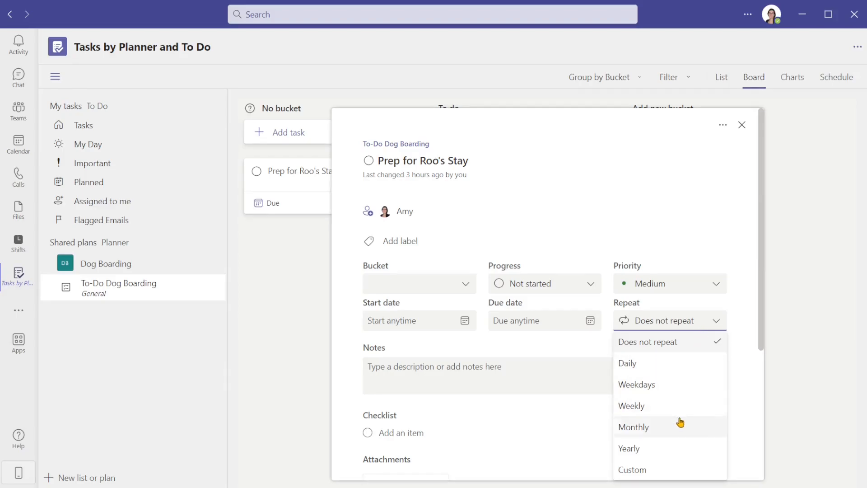
{"action": "left_click", "coordinate": [634, 426]}
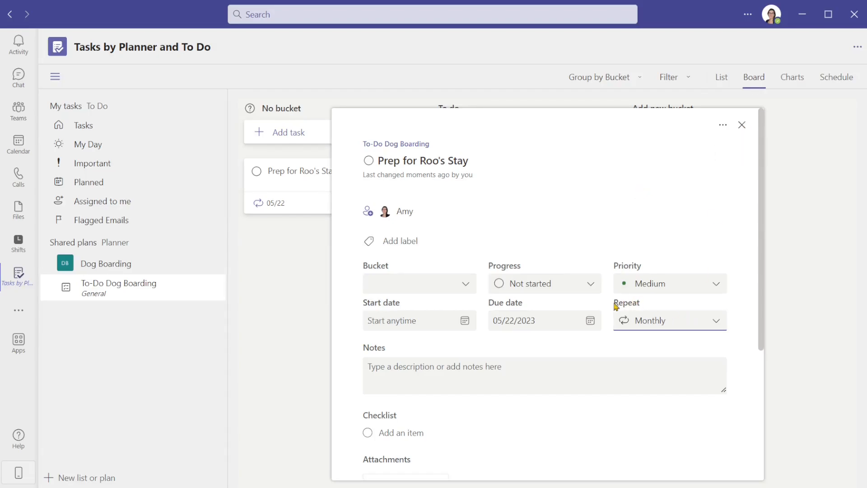
{"action": "mouse_move", "coordinate": [616, 312]}
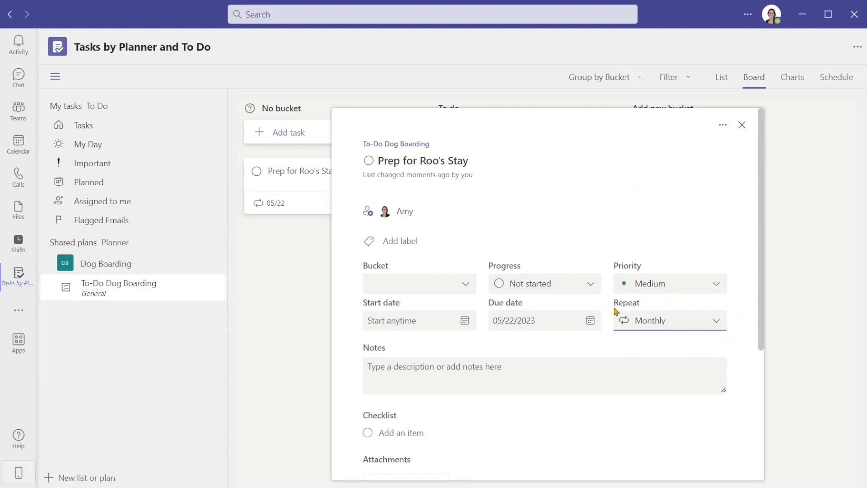
{"action": "mouse_move", "coordinate": [743, 131]}
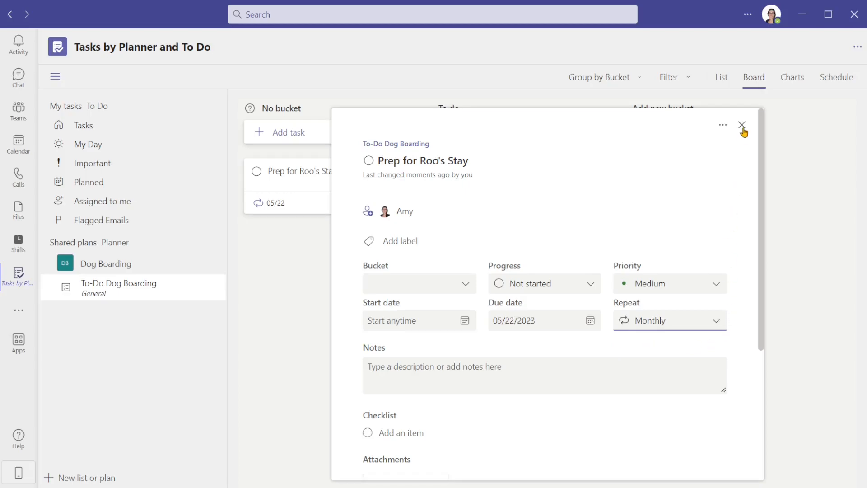
- Close the task, check its May 22 entry in Schedule view, and return to the List view
{"action": "left_click", "coordinate": [742, 125]}
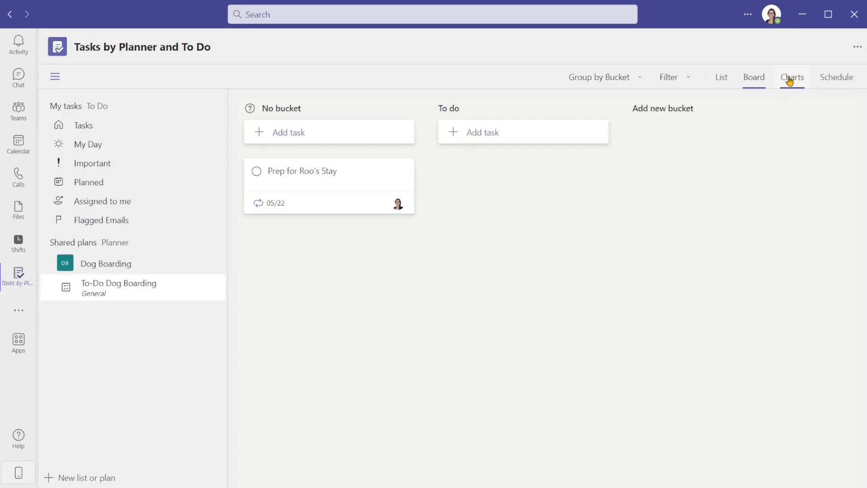
{"action": "left_click", "coordinate": [836, 77]}
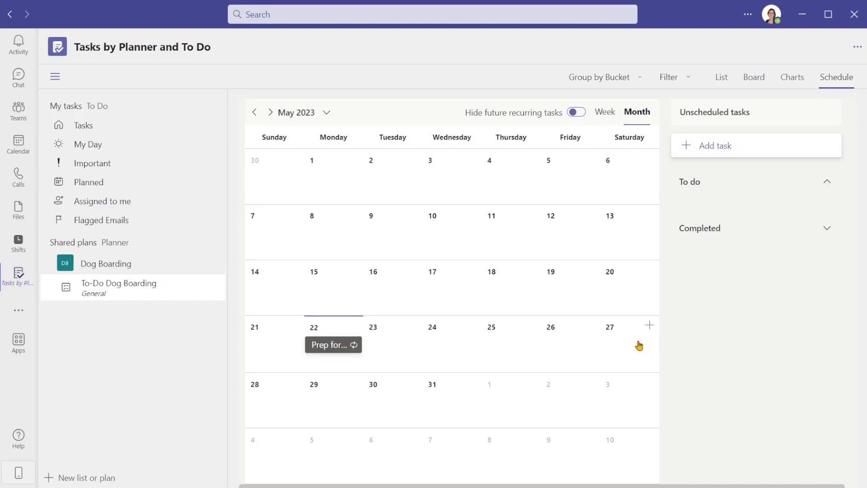
{"action": "mouse_move", "coordinate": [168, 89]}
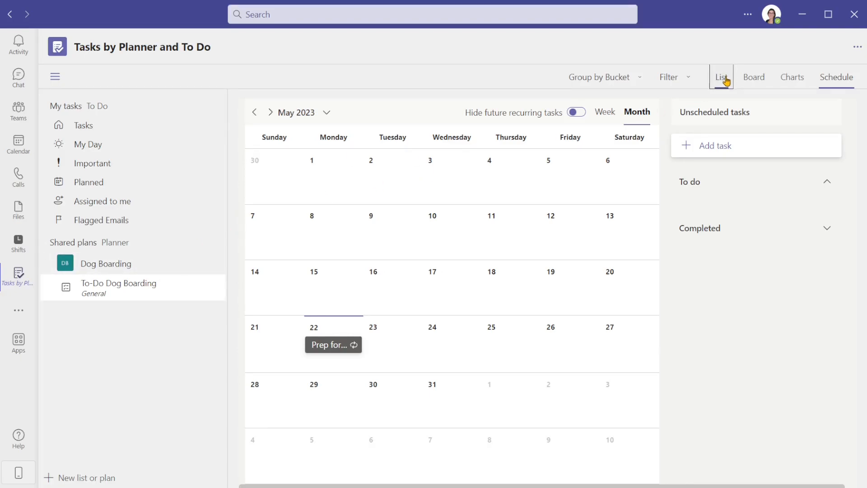
{"action": "left_click", "coordinate": [721, 76]}
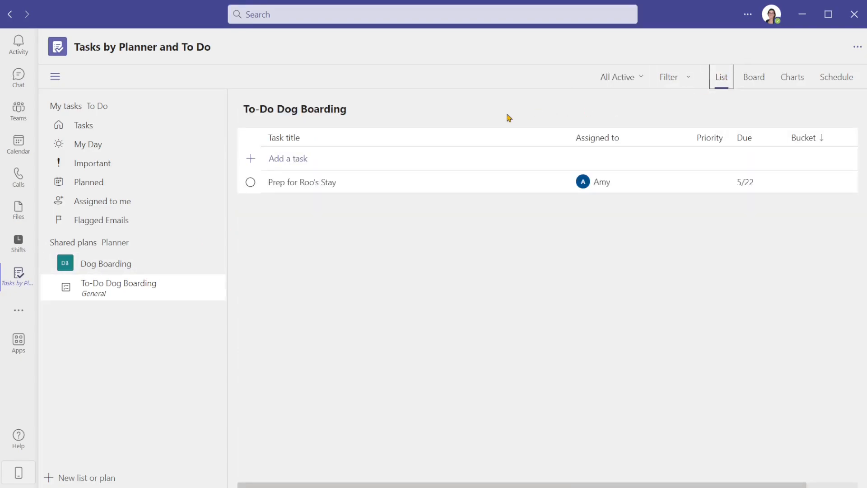